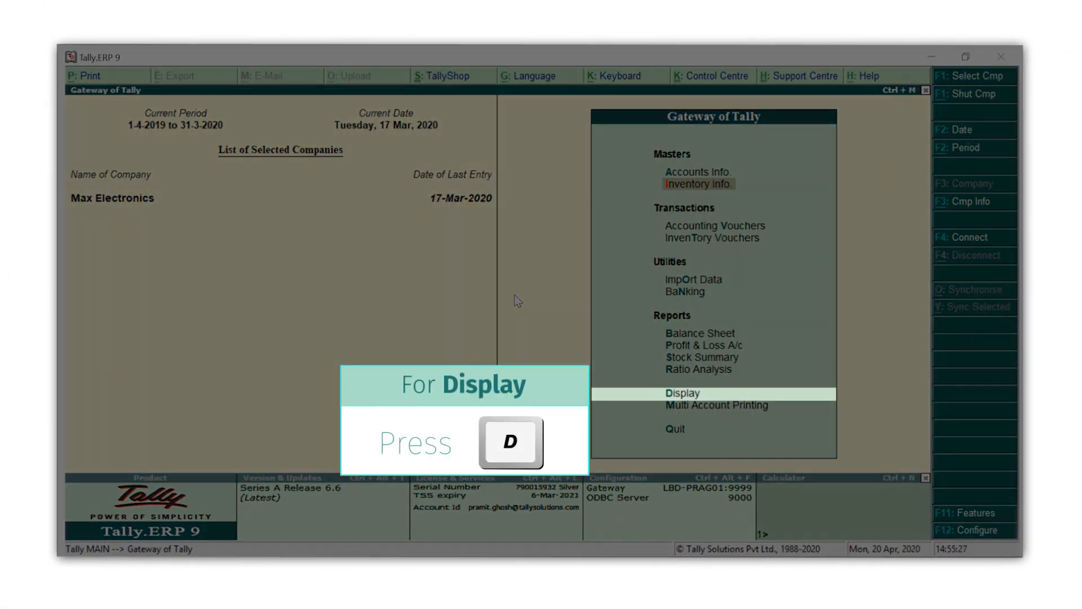
# Open the Day Book for Max Electronics via Display (D, D) from Gateway of Tally
pyautogui.press('d')
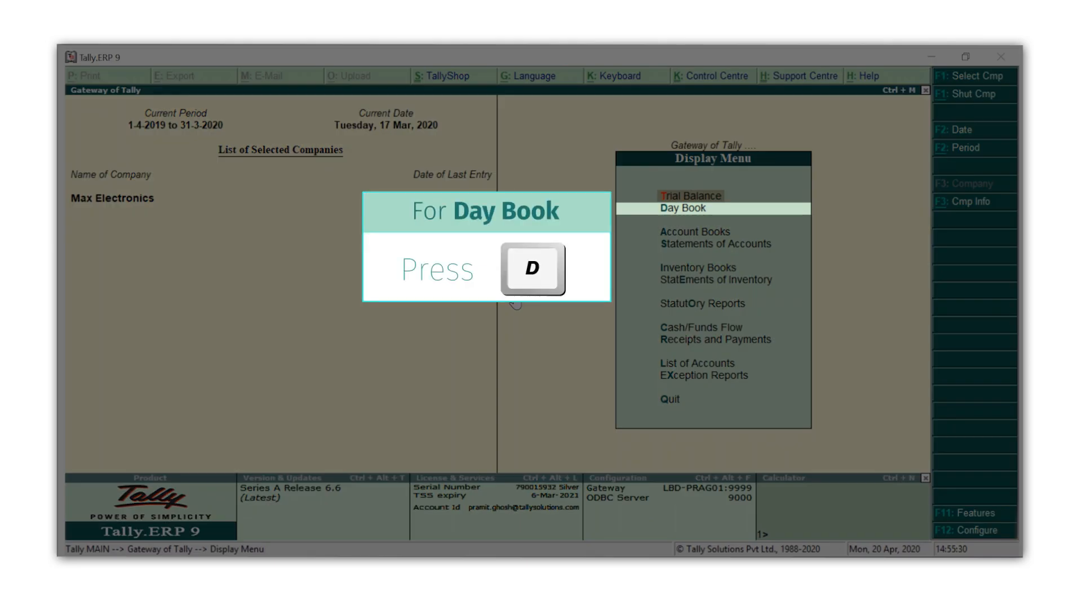
pyautogui.press('D')
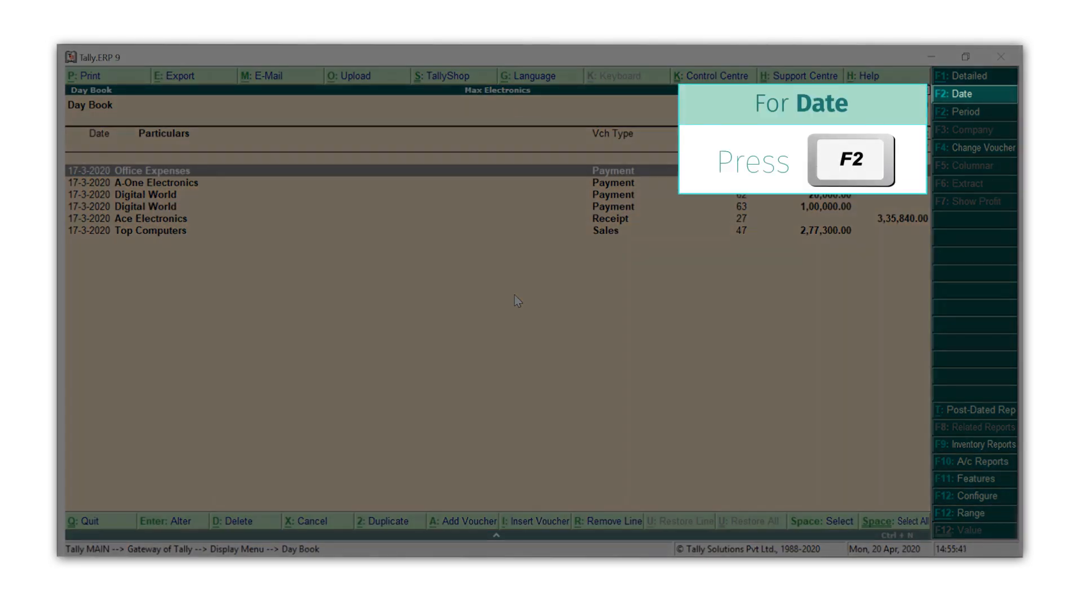
# Set the Day Book period to 1-Feb-2020 through 31-Mar-2020
pyautogui.press('F2')
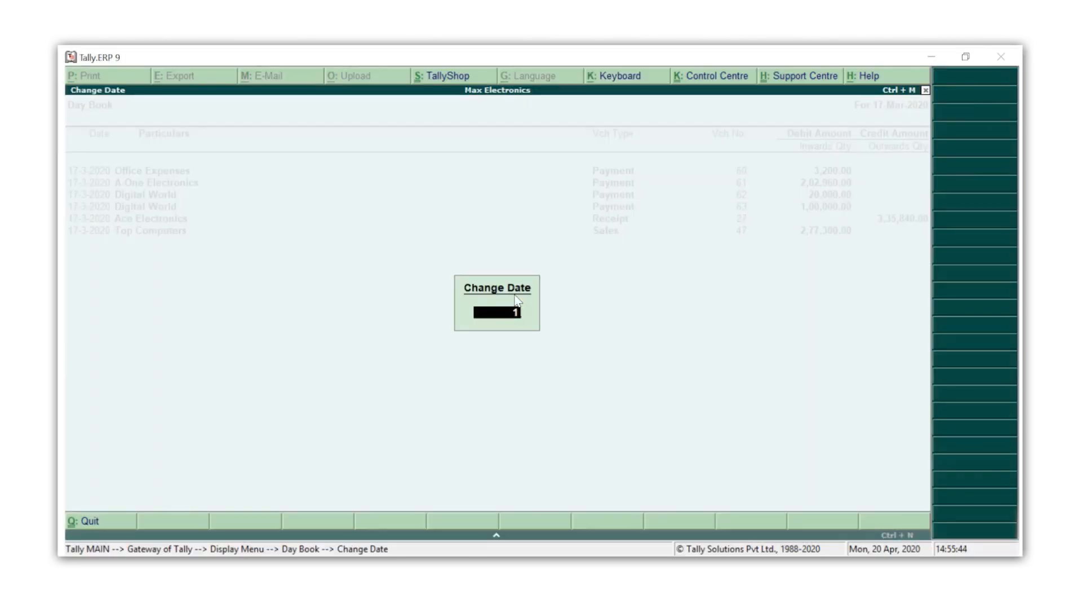
pyautogui.press('Enter')
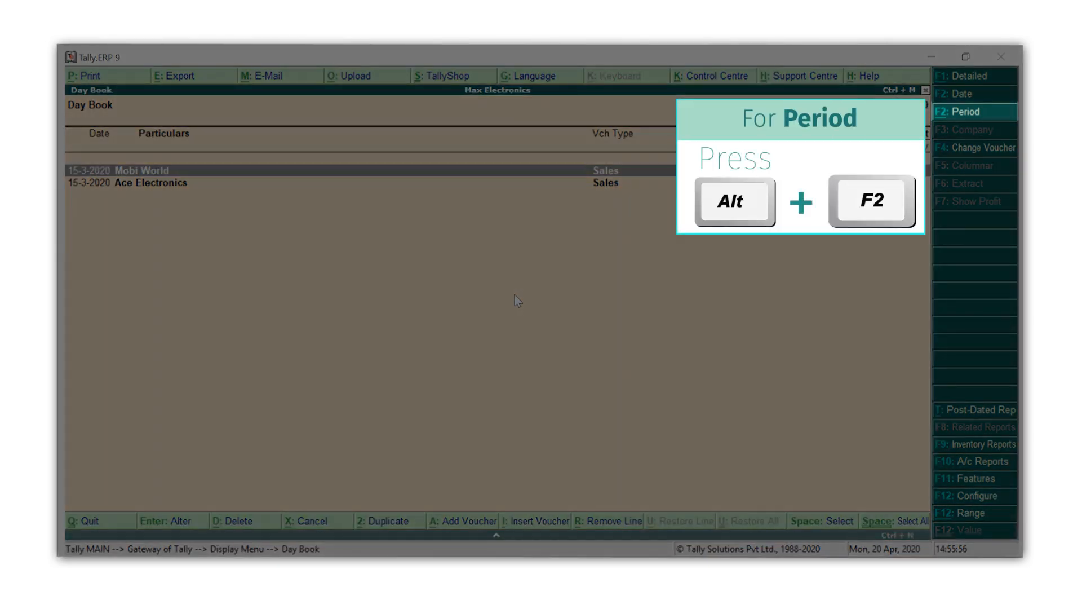
pyautogui.press('Alt+F2')
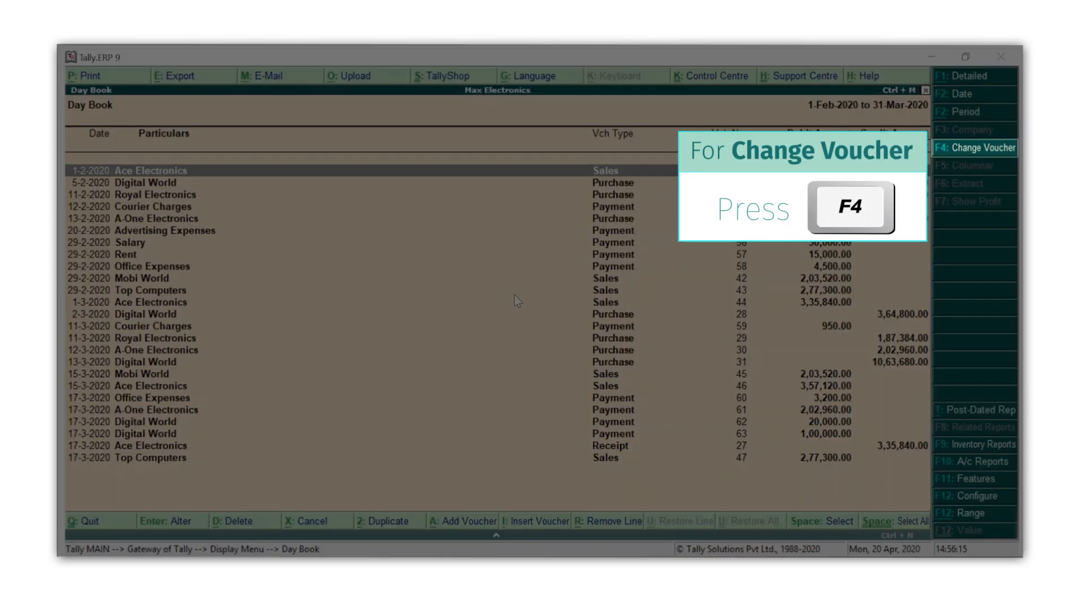
# Filter the Day Book to Payment vouchers only via F4 Change Voucher
pyautogui.press('f4')
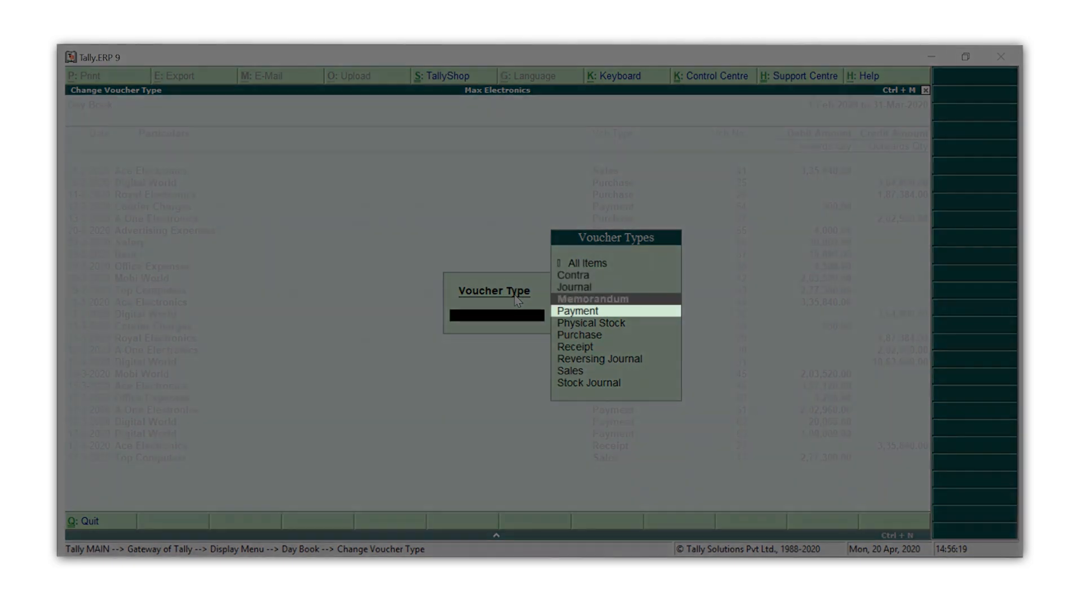
pyautogui.click(577, 310)
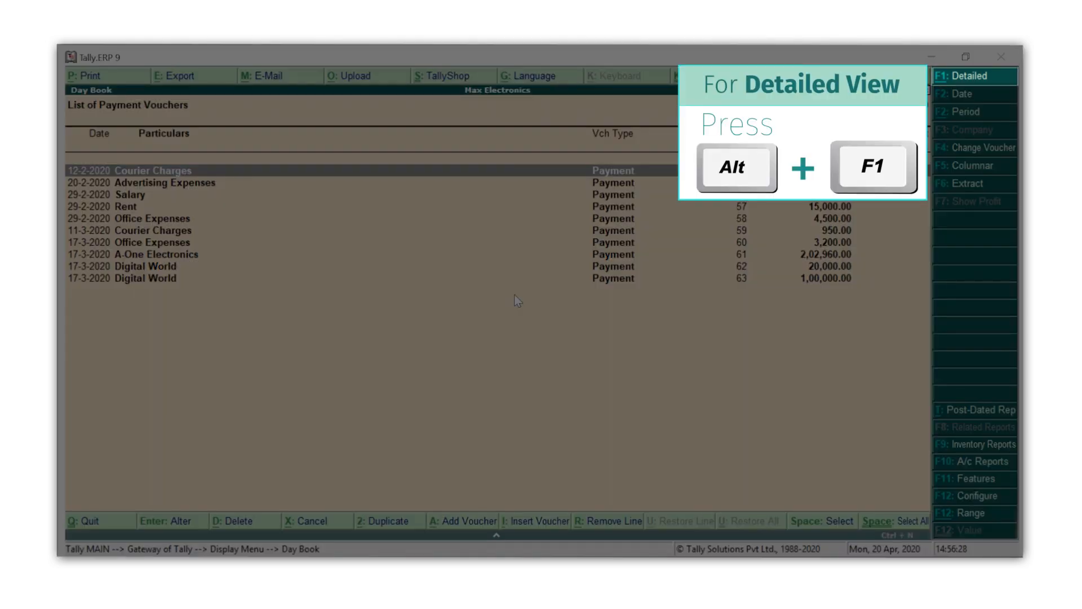
# Switch to Detailed view and set Show Bank Details also to Yes in F12 Configure
pyautogui.press('Alt+F1')
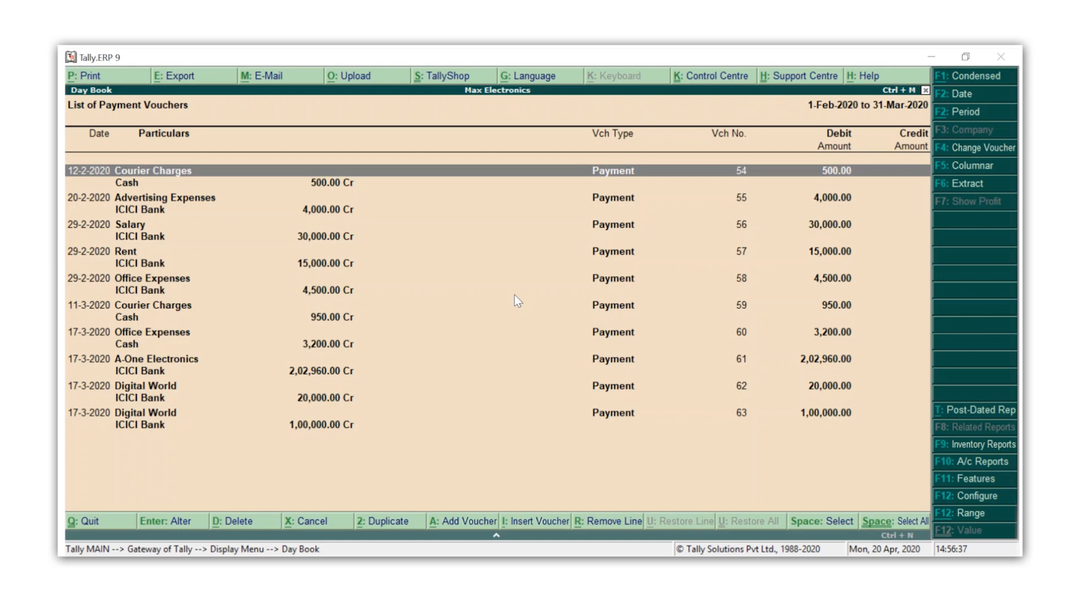
pyautogui.moveTo(974, 496)
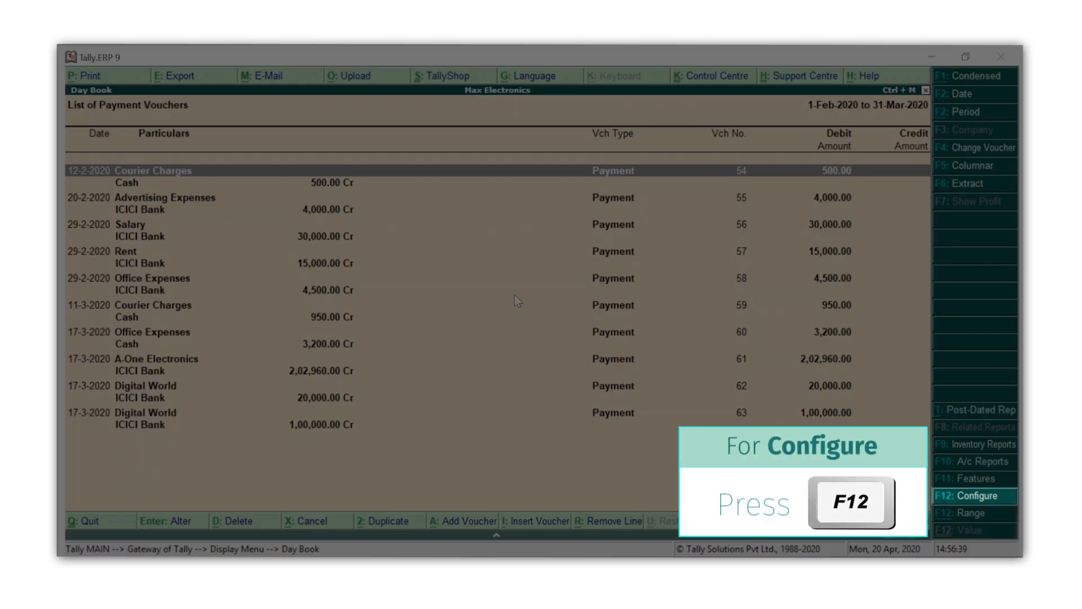
pyautogui.press('F12')
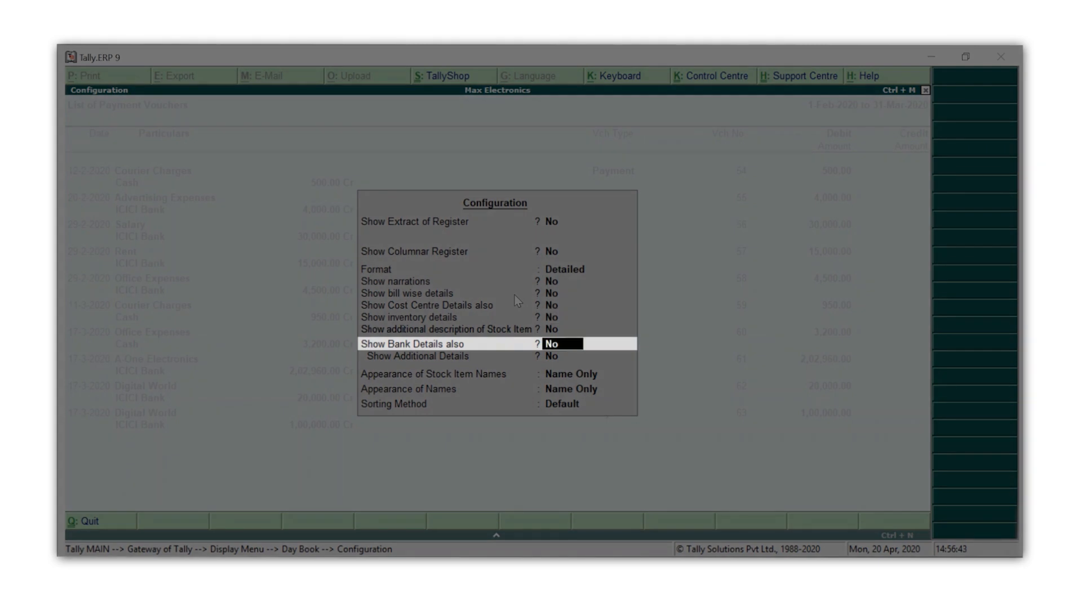
pyautogui.press('Enter')
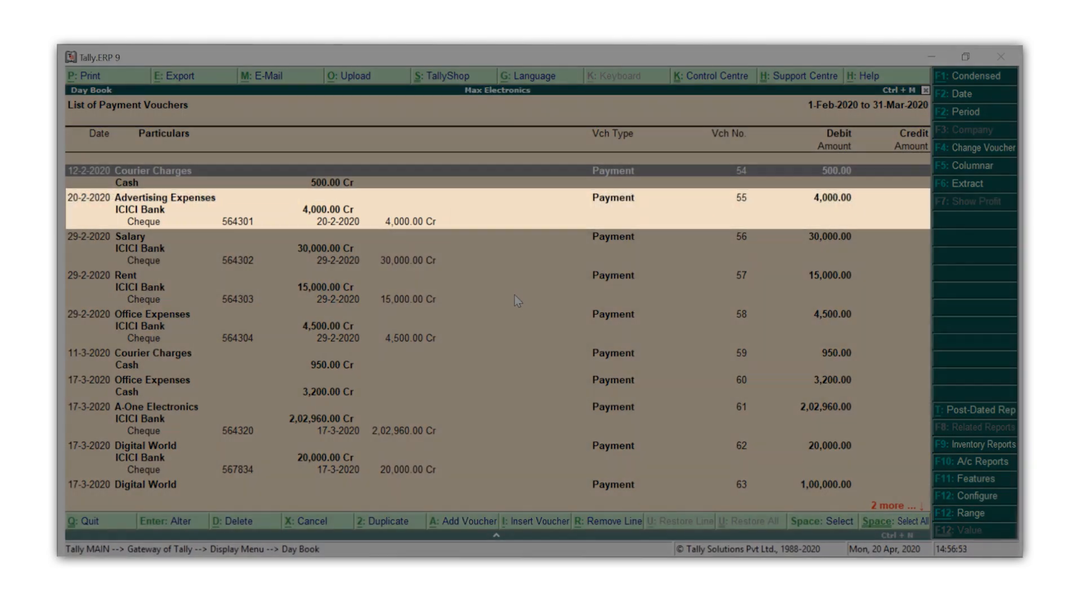
pyautogui.moveTo(978, 77)
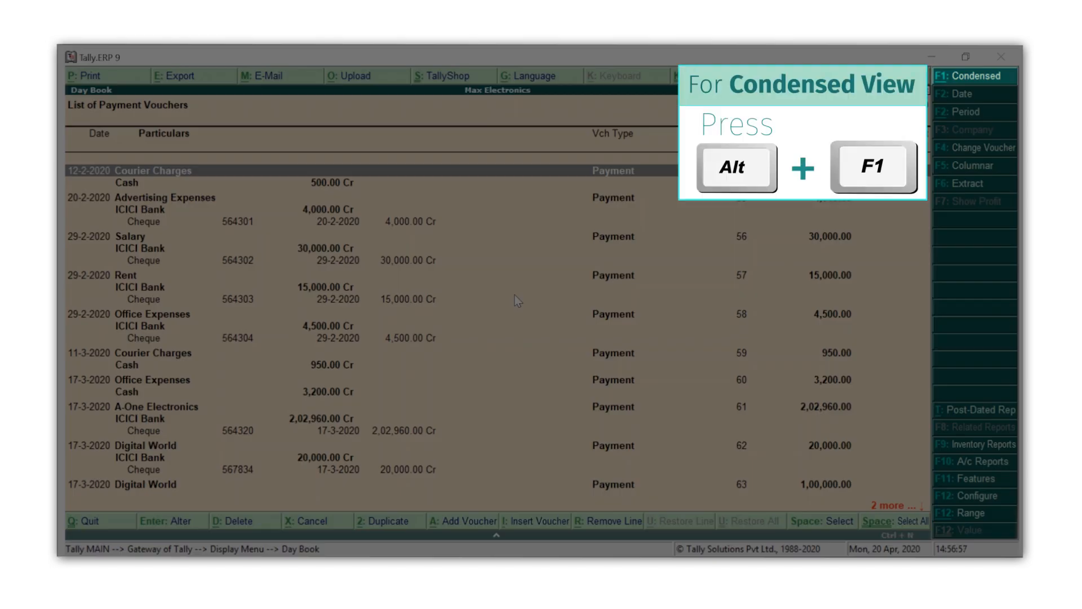
# Switch the payment voucher list back to Condensed view, one line per voucher
pyautogui.press('alt+f1')
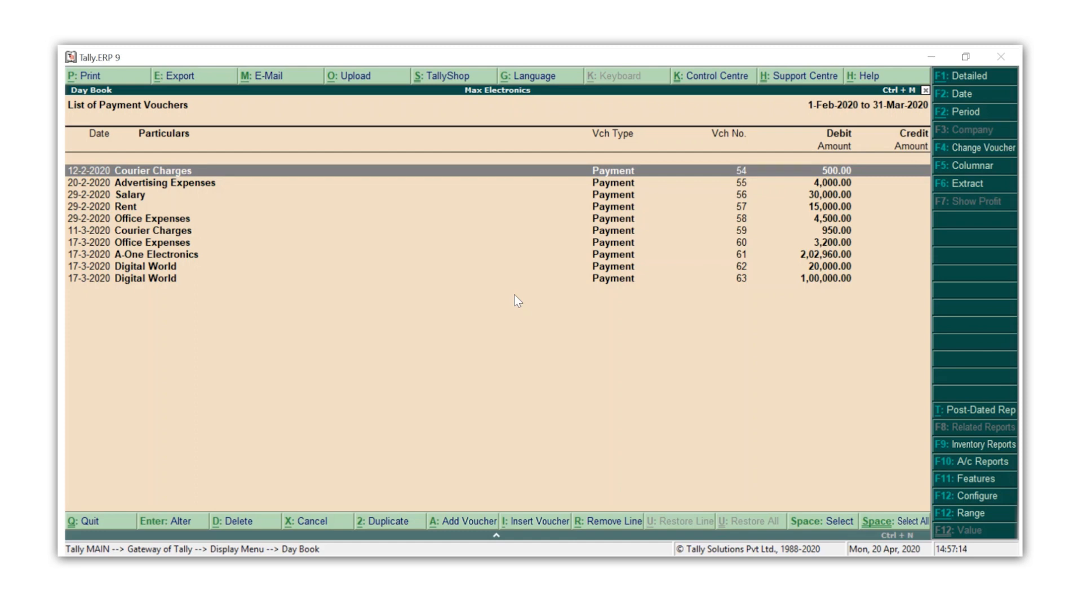
pyautogui.moveTo(494, 311)
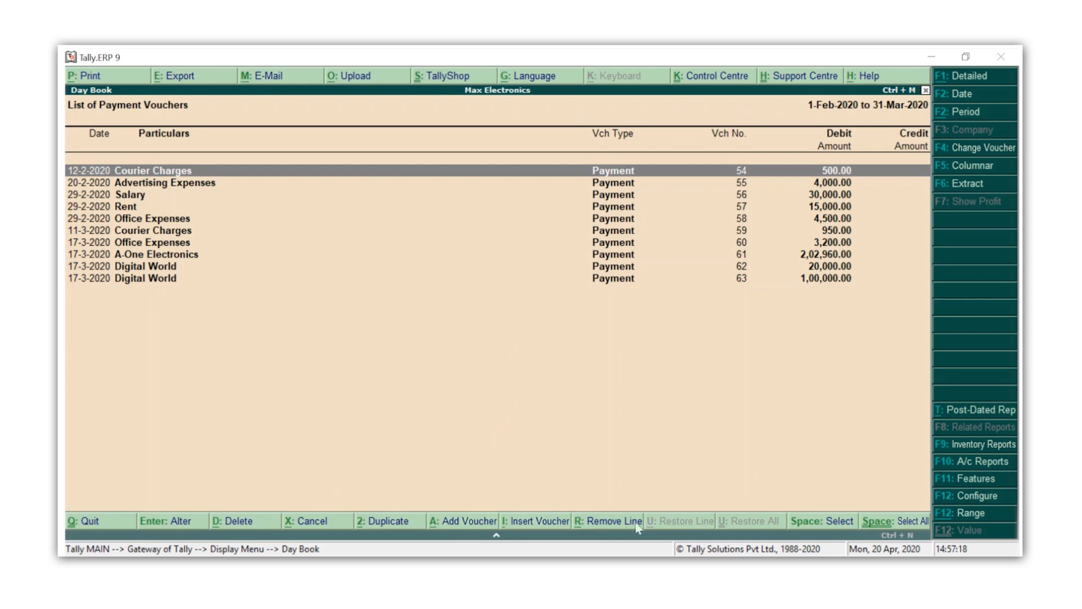
pyautogui.moveTo(326, 465)
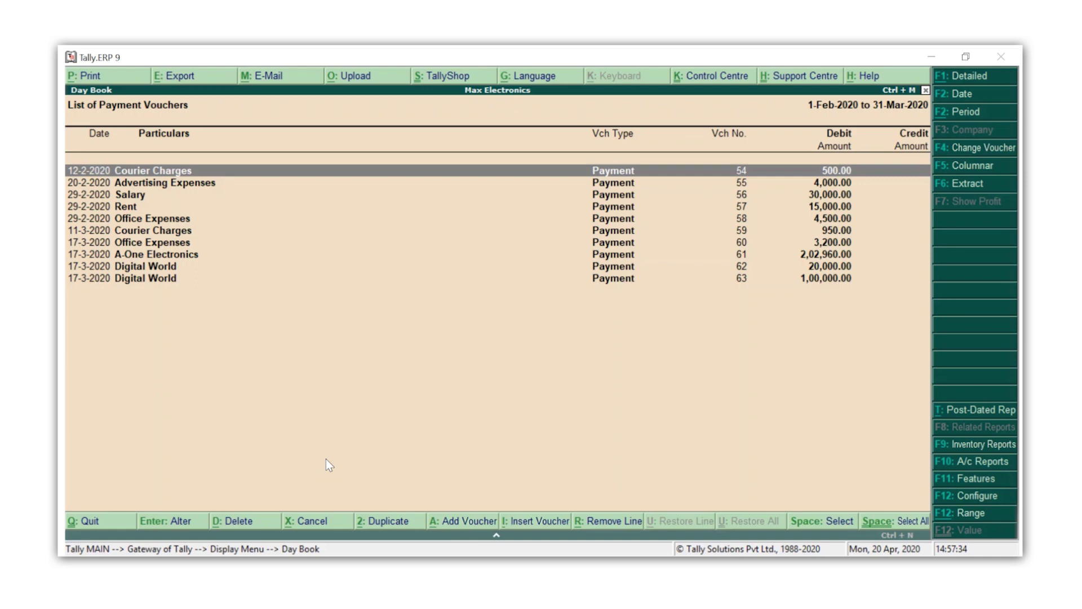
pyautogui.click(126, 206)
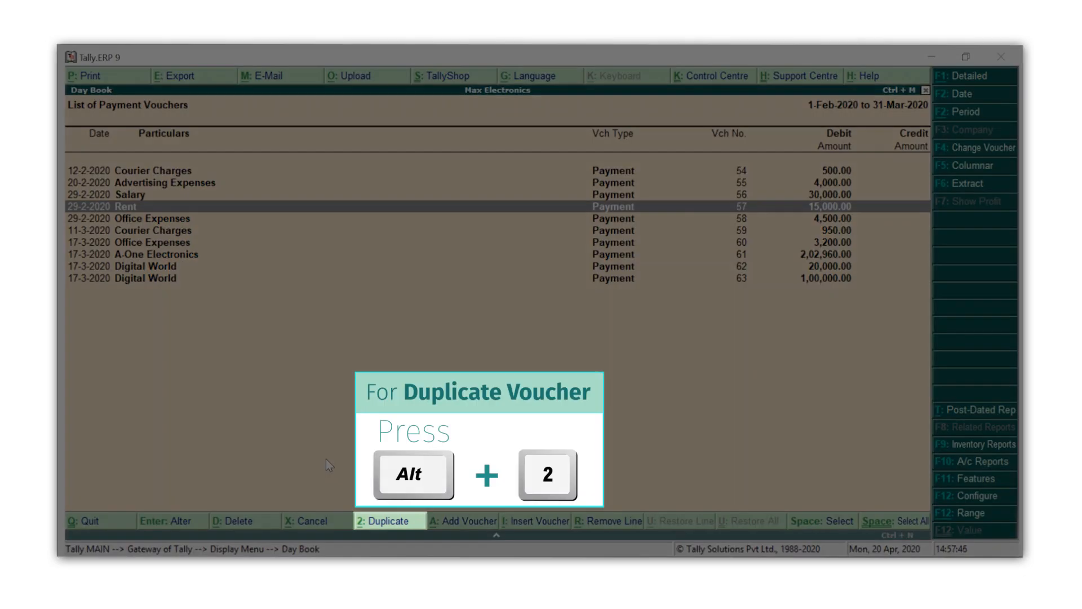
# Duplicate the 15,000 Rent payment from ICICI Bank with date 31-3-2020 and accept it
pyautogui.press('Alt+2')
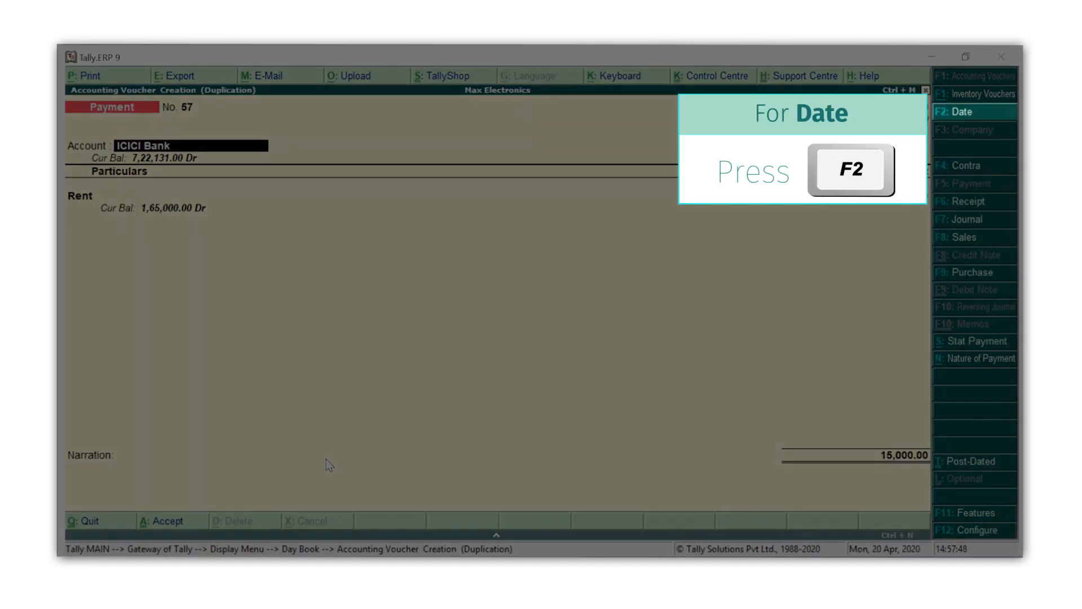
pyautogui.press('f2')
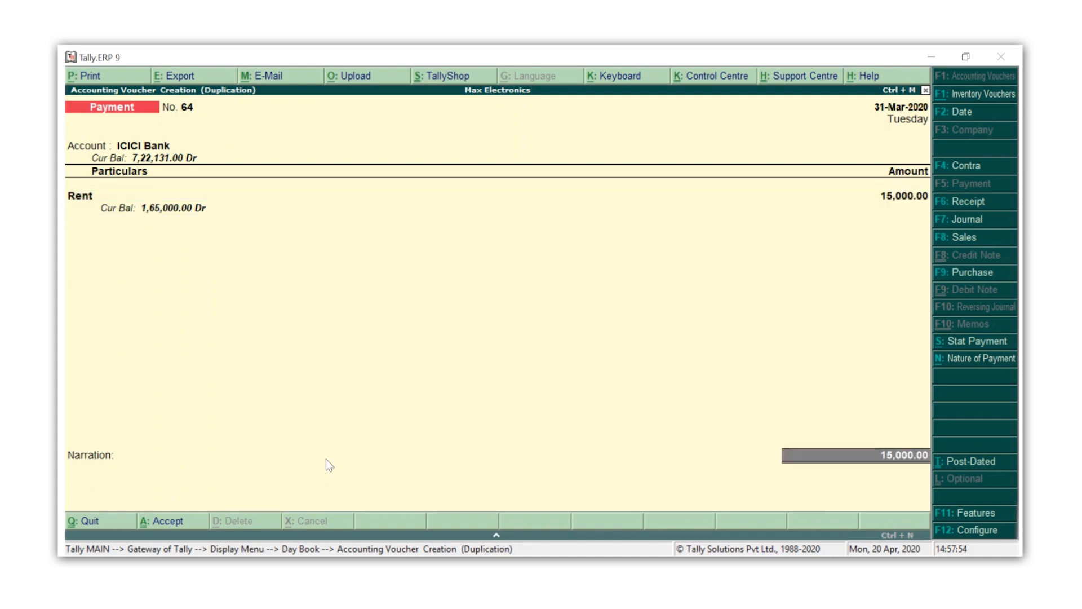
pyautogui.press('Enter')
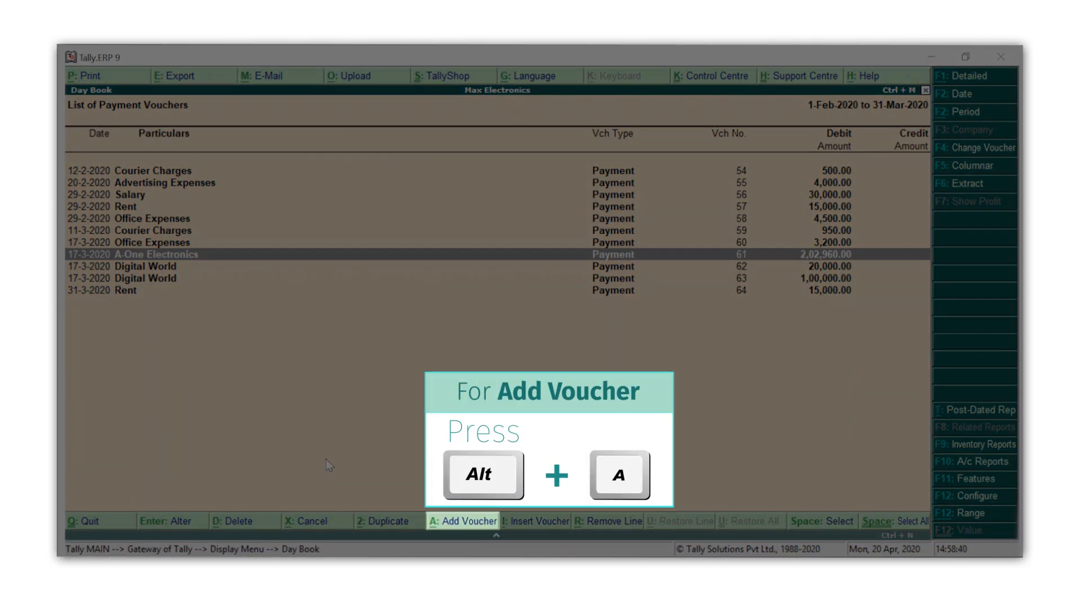
# Add a 3,500 Repairs and Maintenance Charges payment from ICICI Bank, cheque 5643 dated 17-3-2020
pyautogui.press('alt+a')
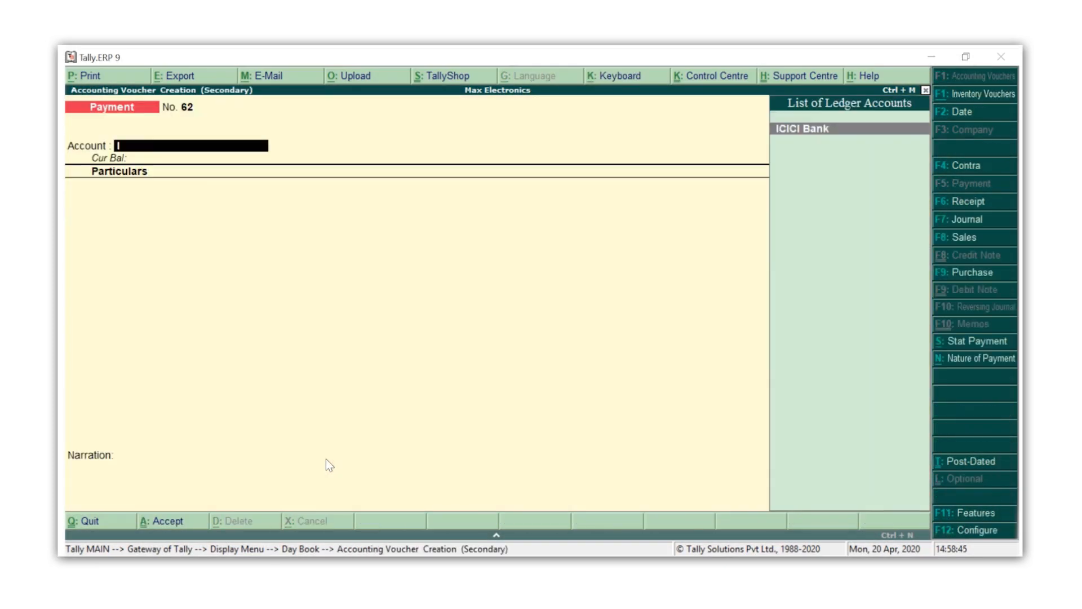
pyautogui.click(800, 128)
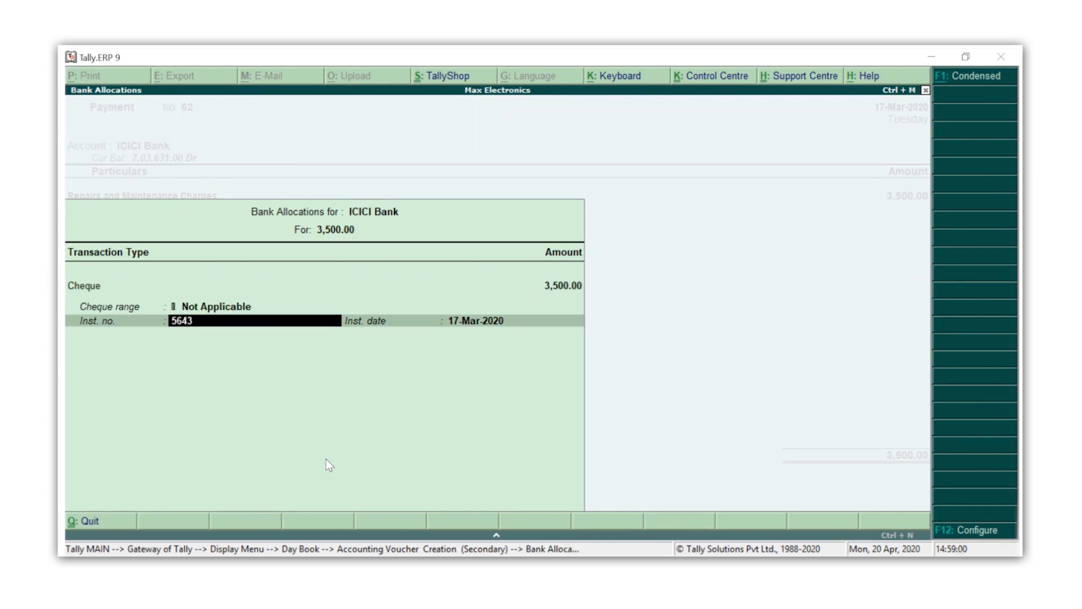
pyautogui.press('Enter')
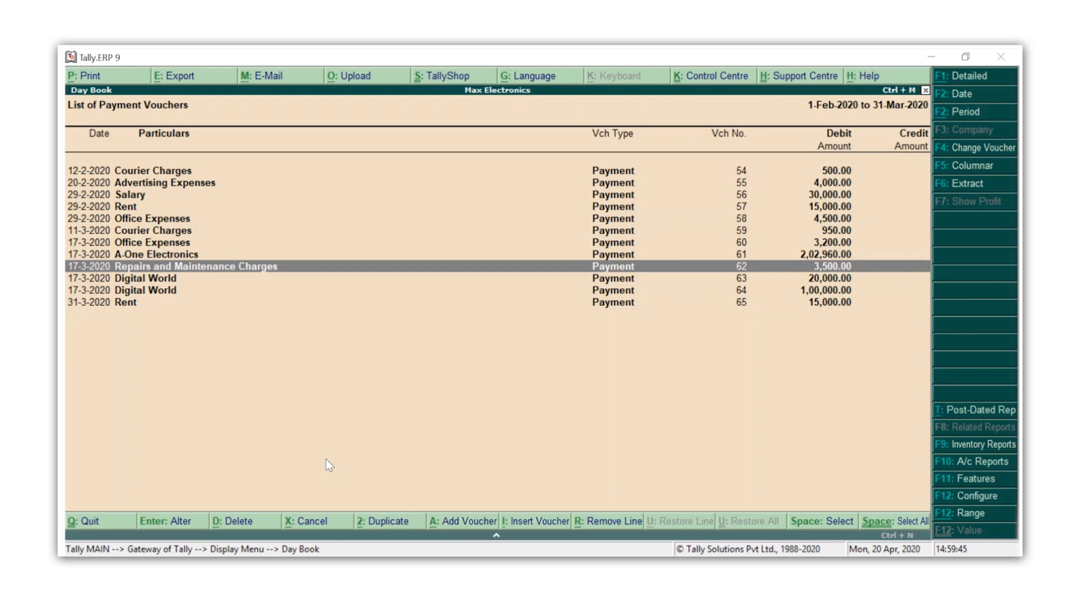
pyautogui.press('Up')
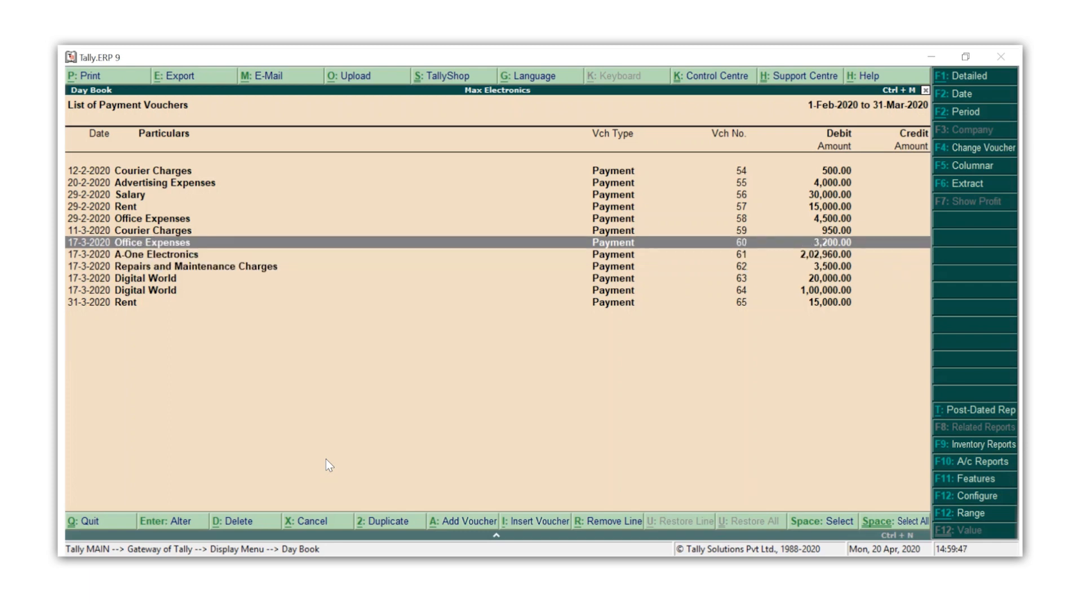
pyautogui.press('Up')
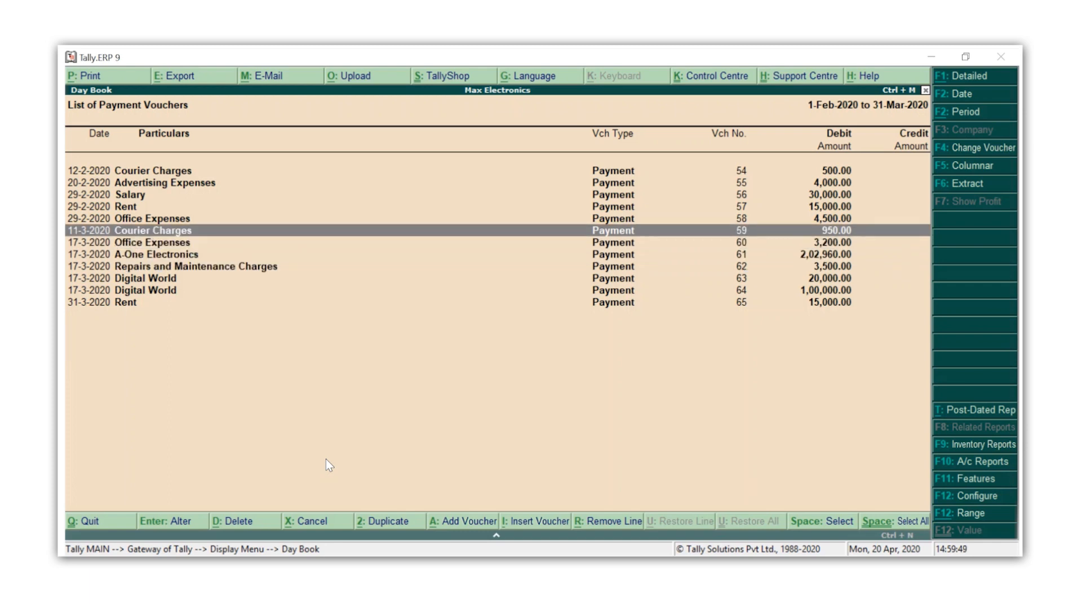